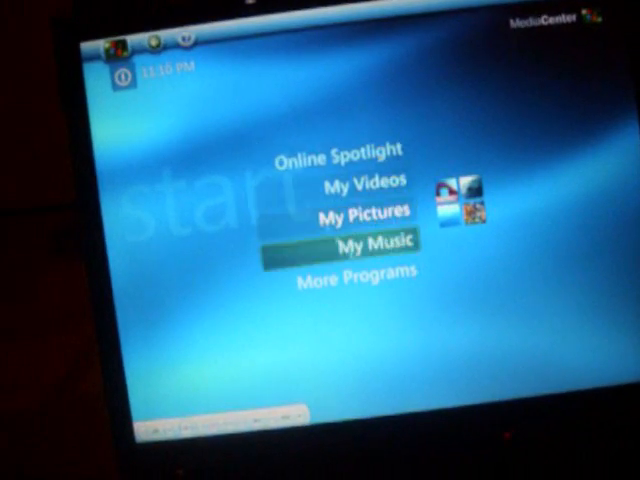
Enter My Music from the Media Center start screen
click(372, 240)
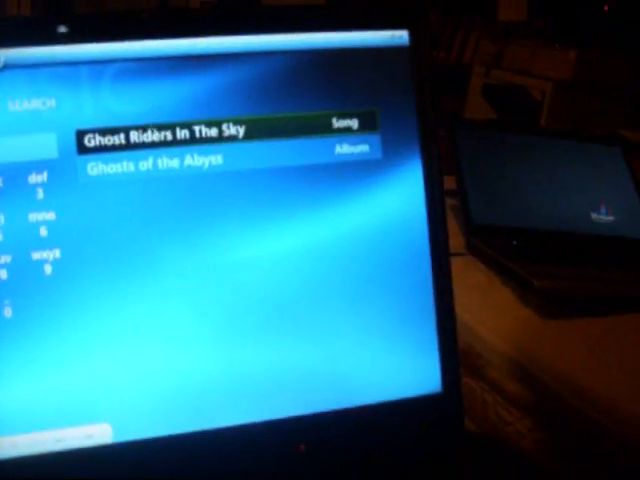
Select the 'Ghost Riders In The Sky' search result to show its Johnny Cash song details
click(170, 122)
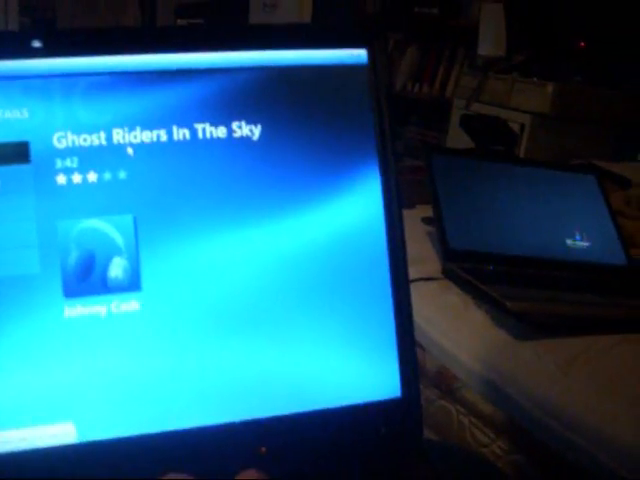